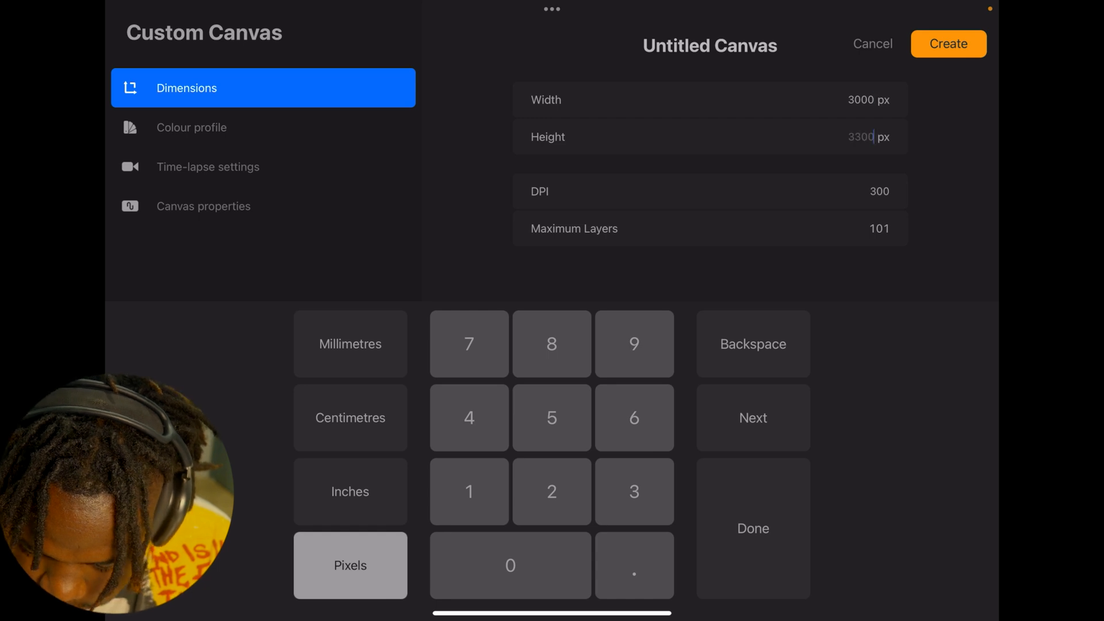
- Create a 3000 × 3000 px custom canvas at 300 DPI
{"action": "key", "text": "Backspace"}
{"action": "type", "text": "3000"}
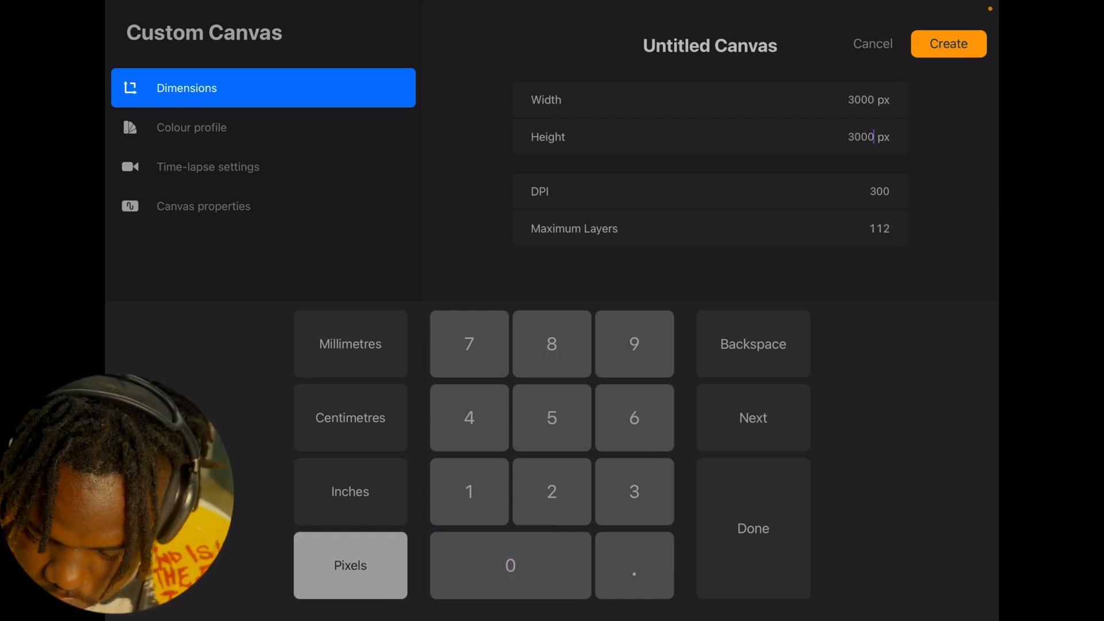
{"action": "left_click", "coordinate": [948, 44]}
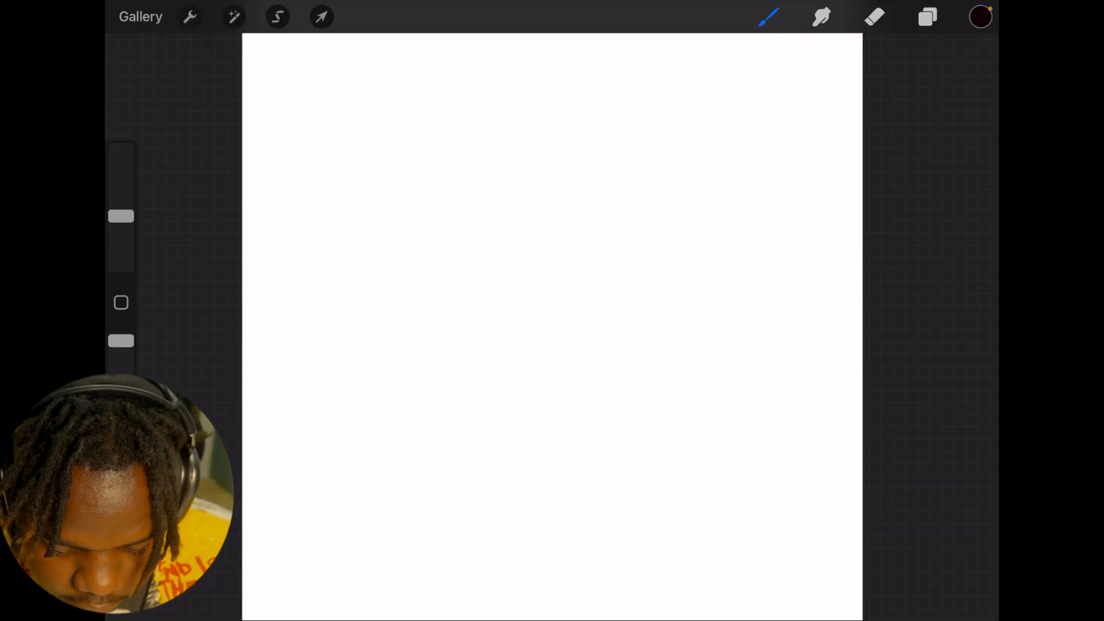
- Enable the Drawing Guide with vertical Symmetry from Actions > Canvas
{"action": "left_click", "coordinate": [190, 16]}
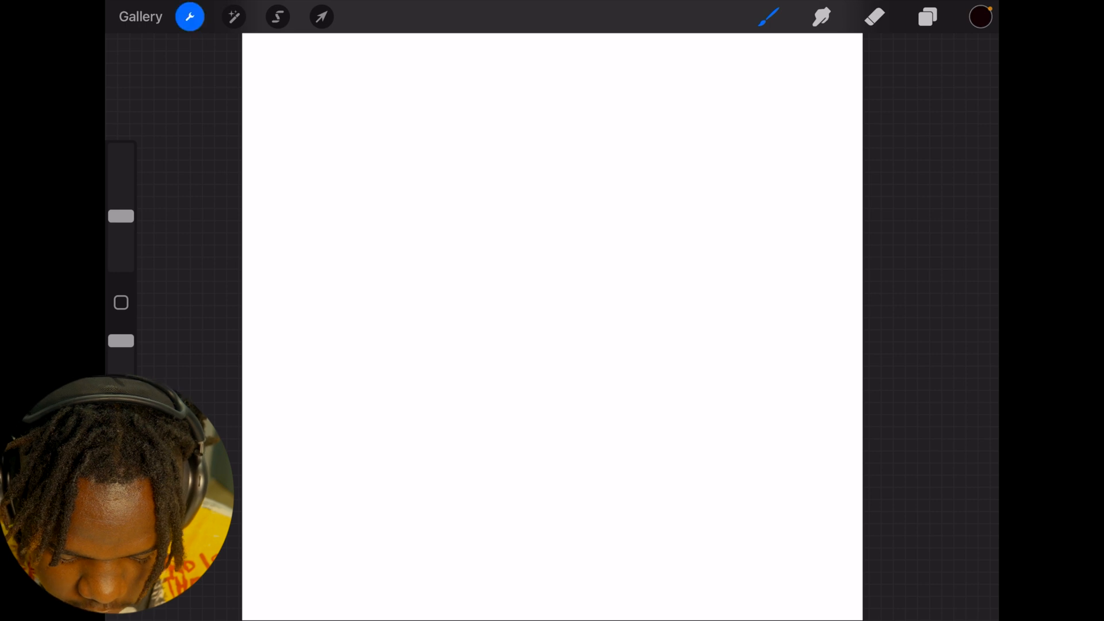
{"action": "left_click", "coordinate": [189, 16]}
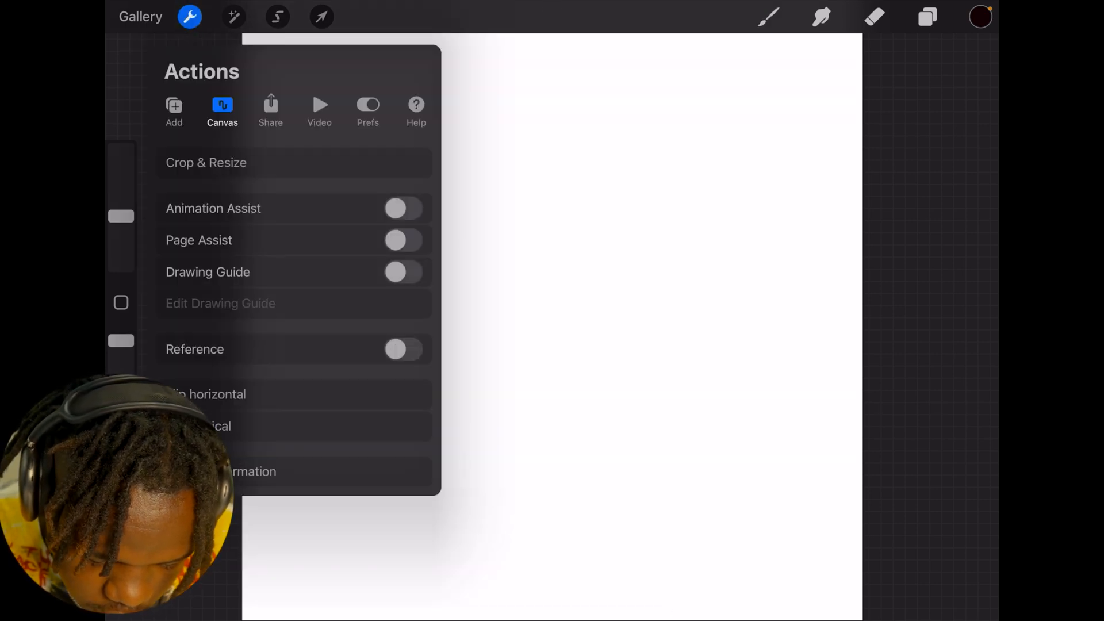
{"action": "left_click", "coordinate": [403, 272]}
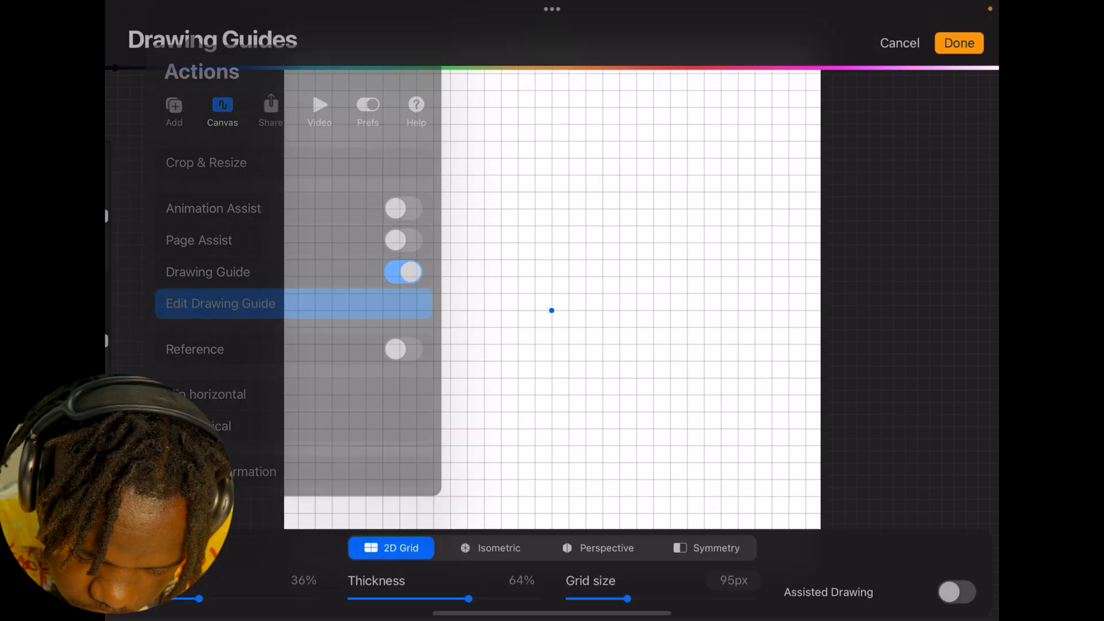
{"action": "left_click", "coordinate": [716, 547]}
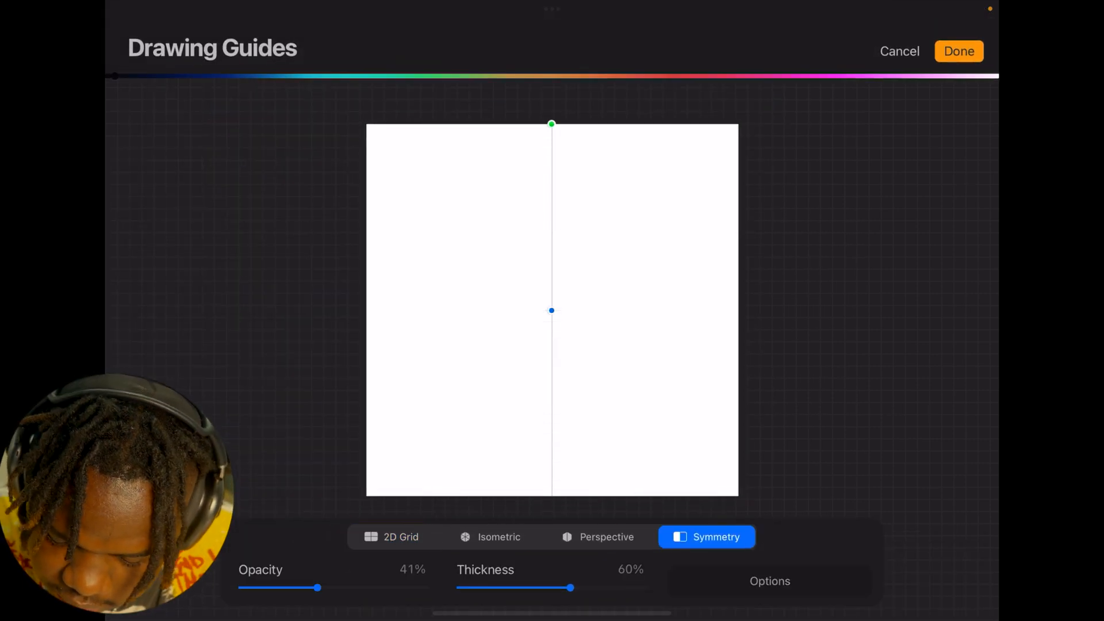
{"action": "left_click", "coordinate": [958, 50]}
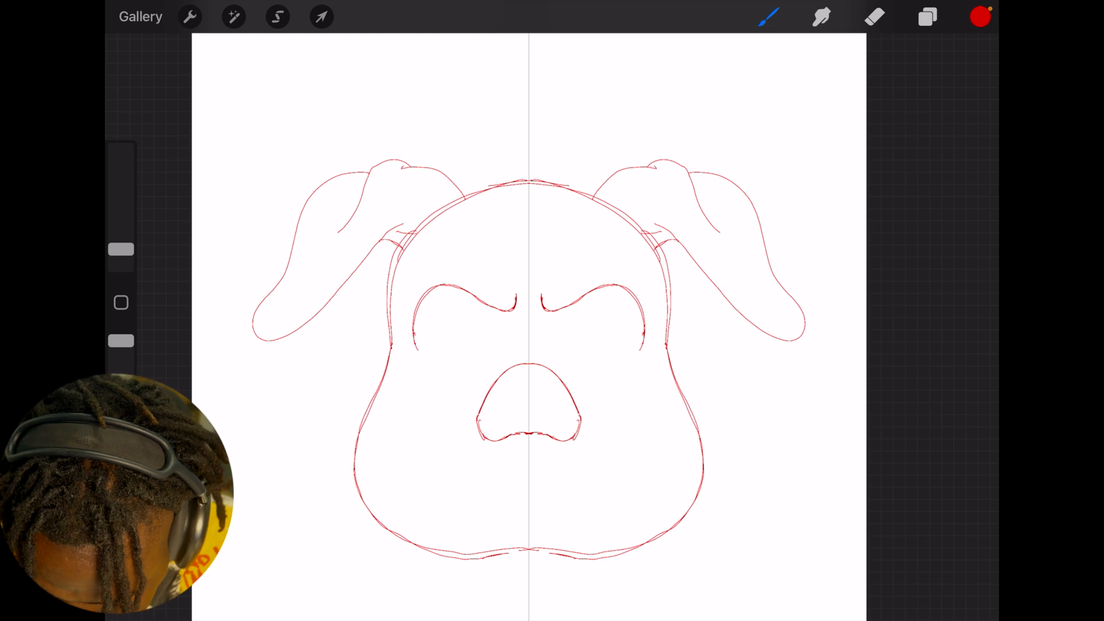
- Sketch the hog's snout, nostrils, mouth, tusks, eyes and brow wrinkles in red
{"action": "left_click_drag", "start_coordinate": [507, 381], "coordinate": [535, 423]}
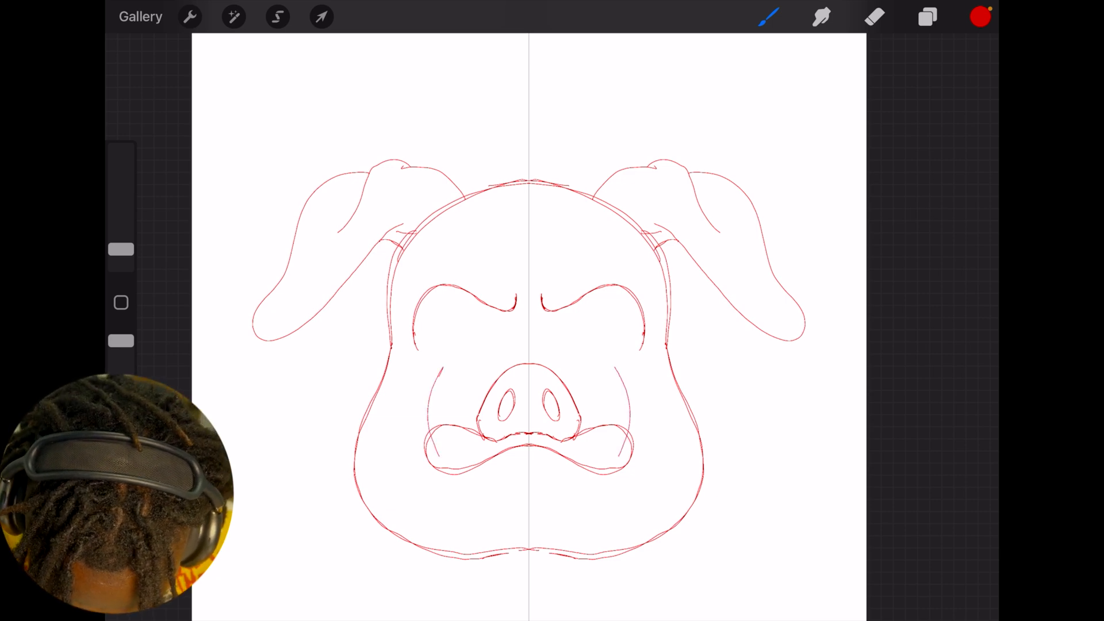
{"action": "left_click_drag", "start_coordinate": [437, 373], "coordinate": [437, 451]}
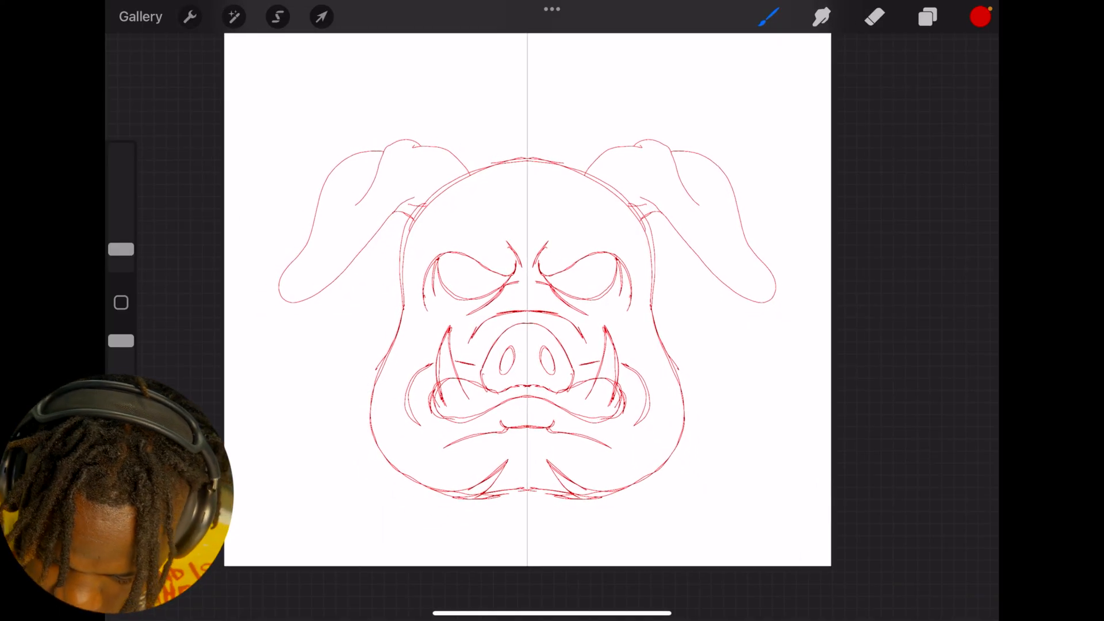
- Set the Studio Pen to 67% StreamLine in black and add Layer 2 for inking
{"action": "left_click", "coordinate": [768, 16]}
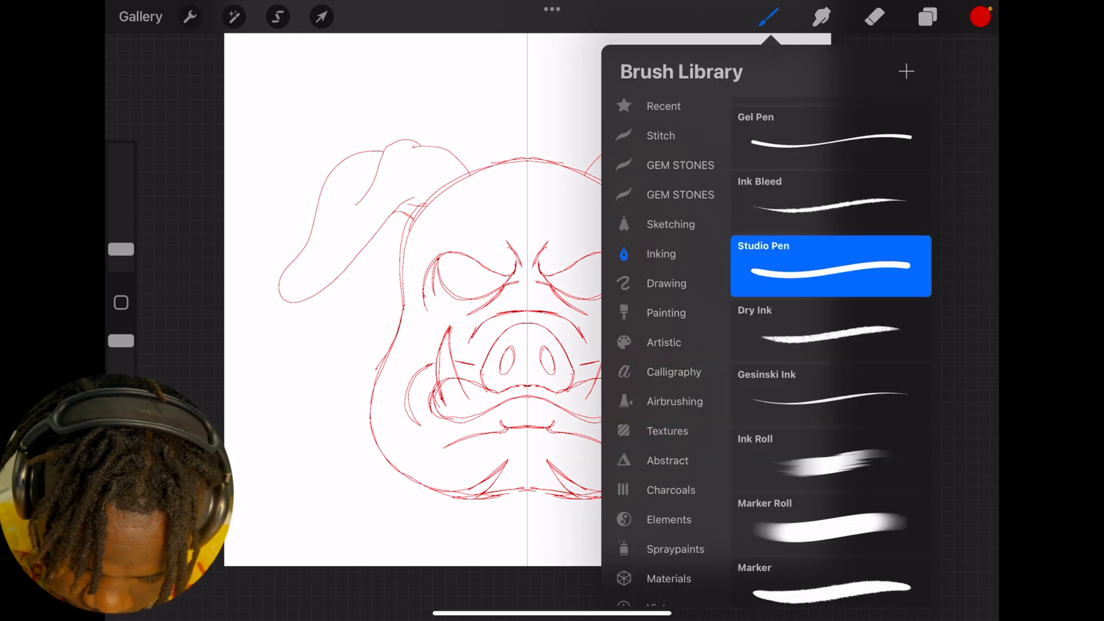
{"action": "double_click", "coordinate": [830, 266]}
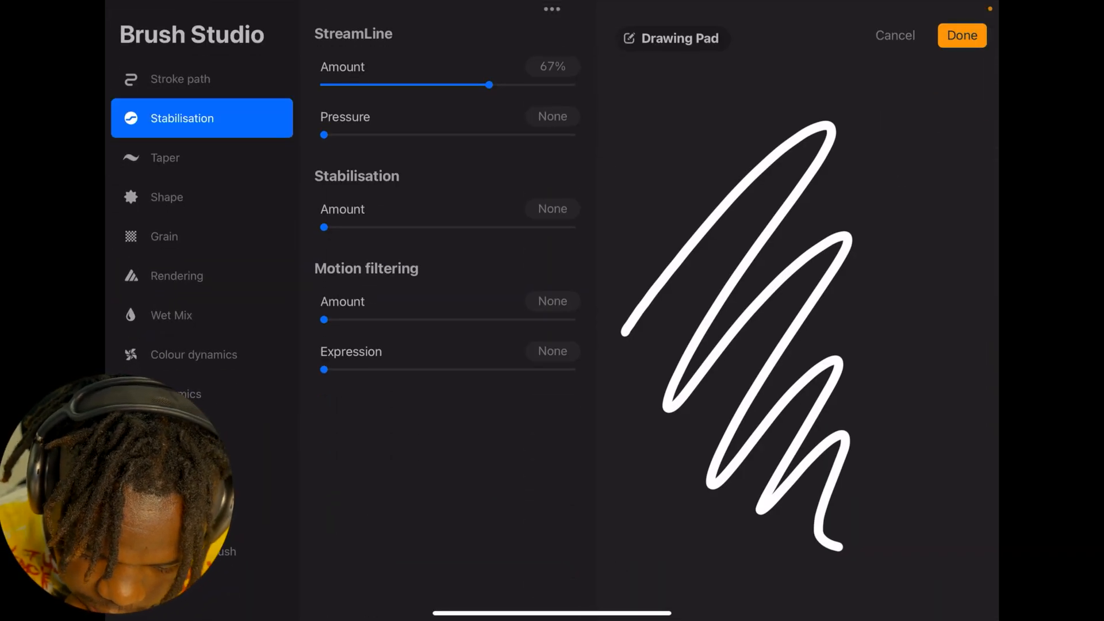
{"action": "left_click_drag", "start_coordinate": [490, 84], "coordinate": [532, 84]}
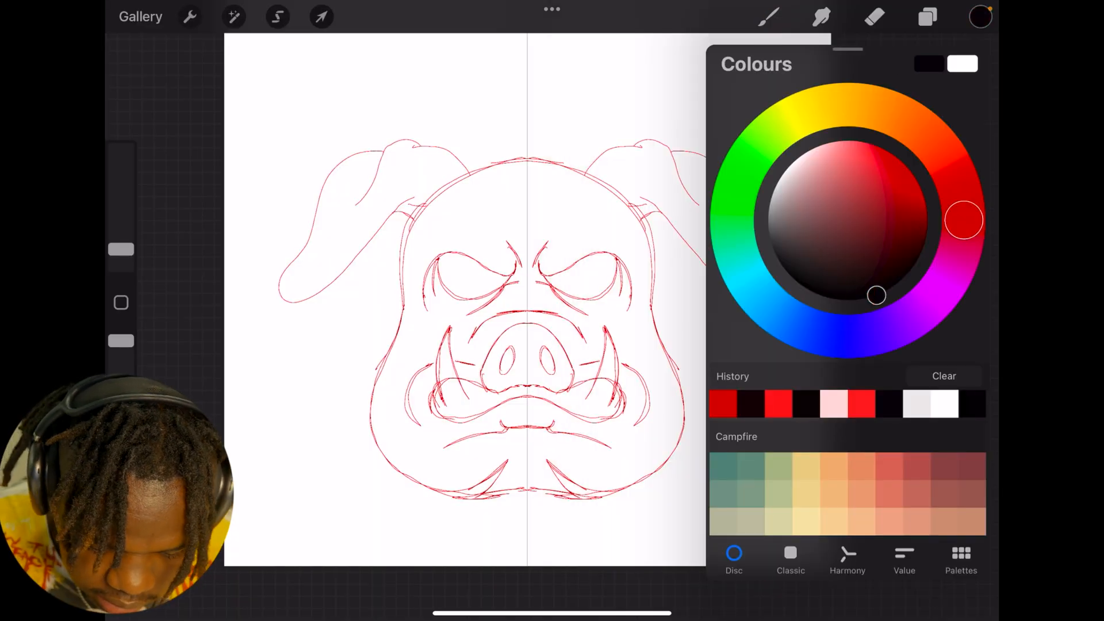
{"action": "left_click", "coordinate": [769, 17]}
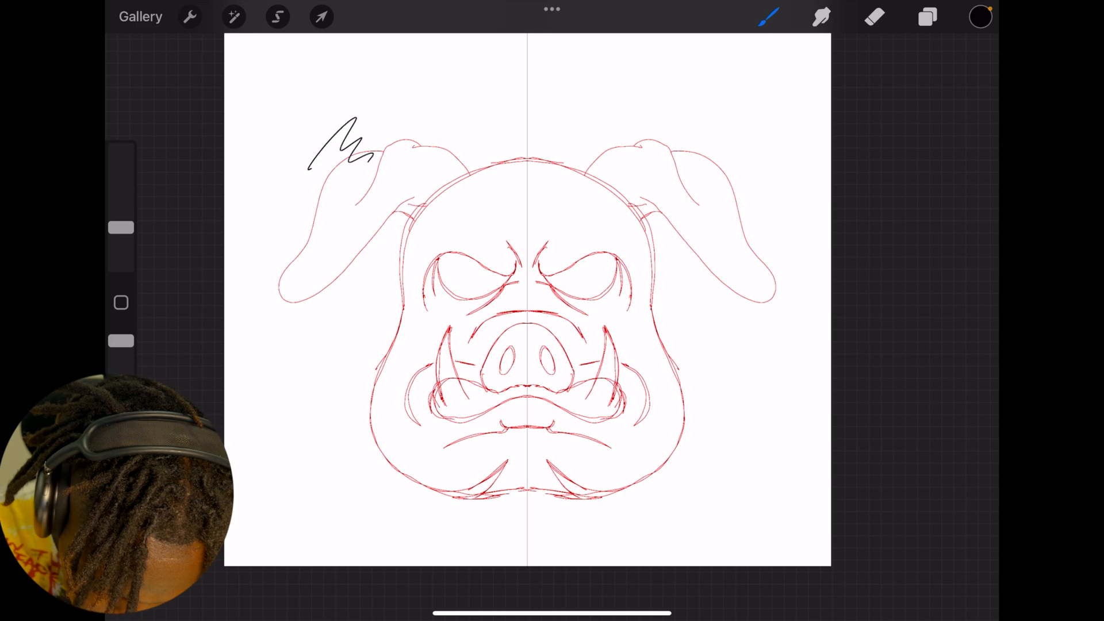
{"action": "left_click", "coordinate": [928, 17]}
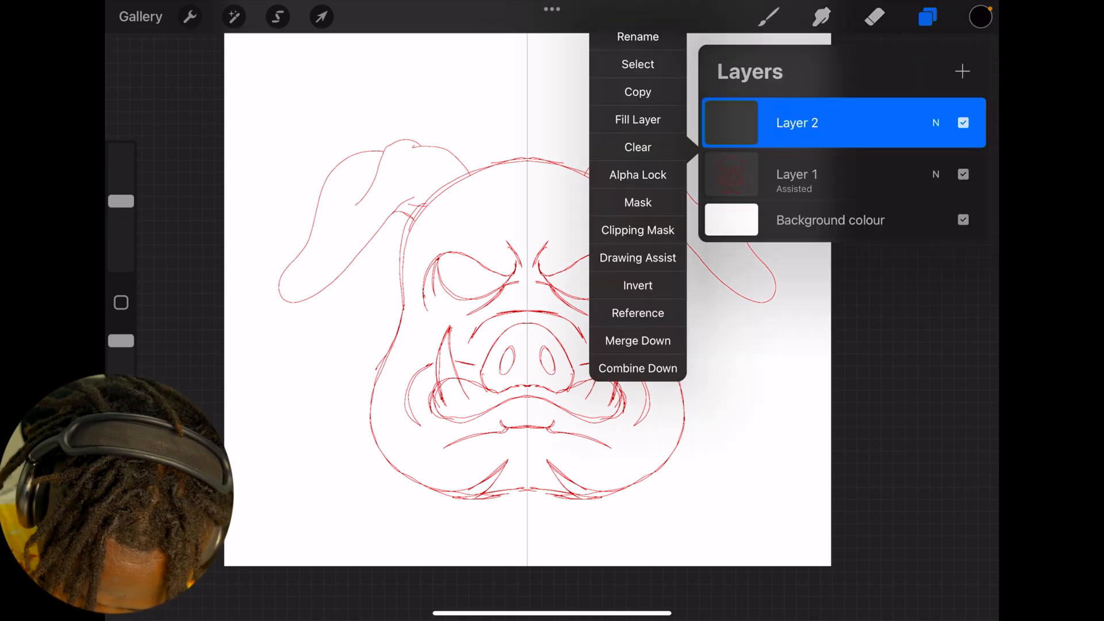
{"action": "left_click", "coordinate": [637, 257]}
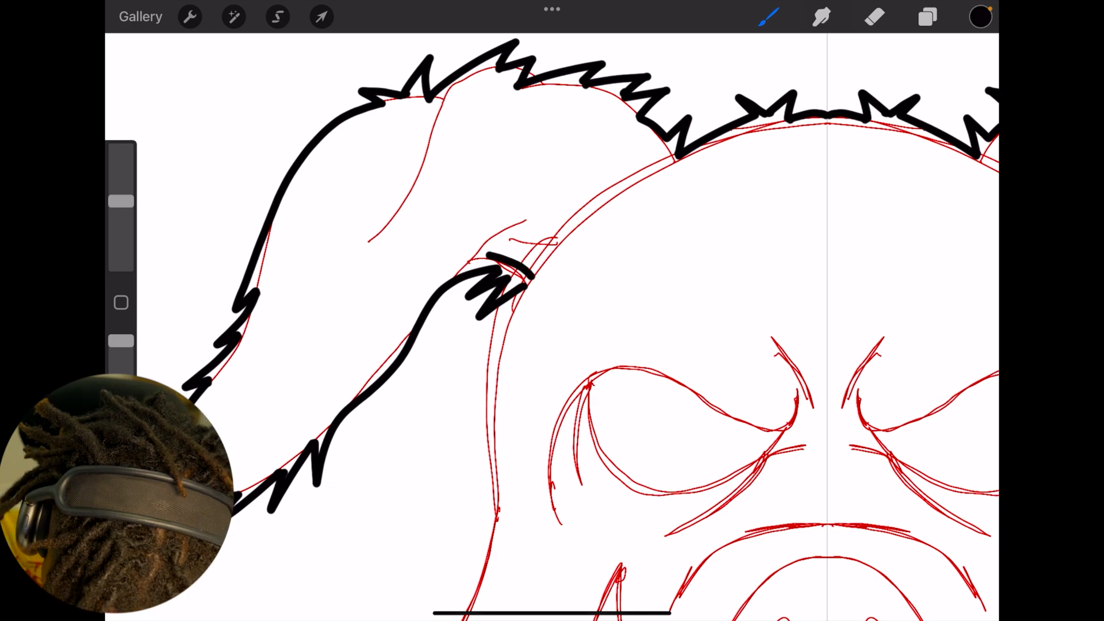
- Ink the furry, spiky outline of the left ear on Layer 2
{"action": "left_click_drag", "start_coordinate": [486, 253], "coordinate": [563, 208]}
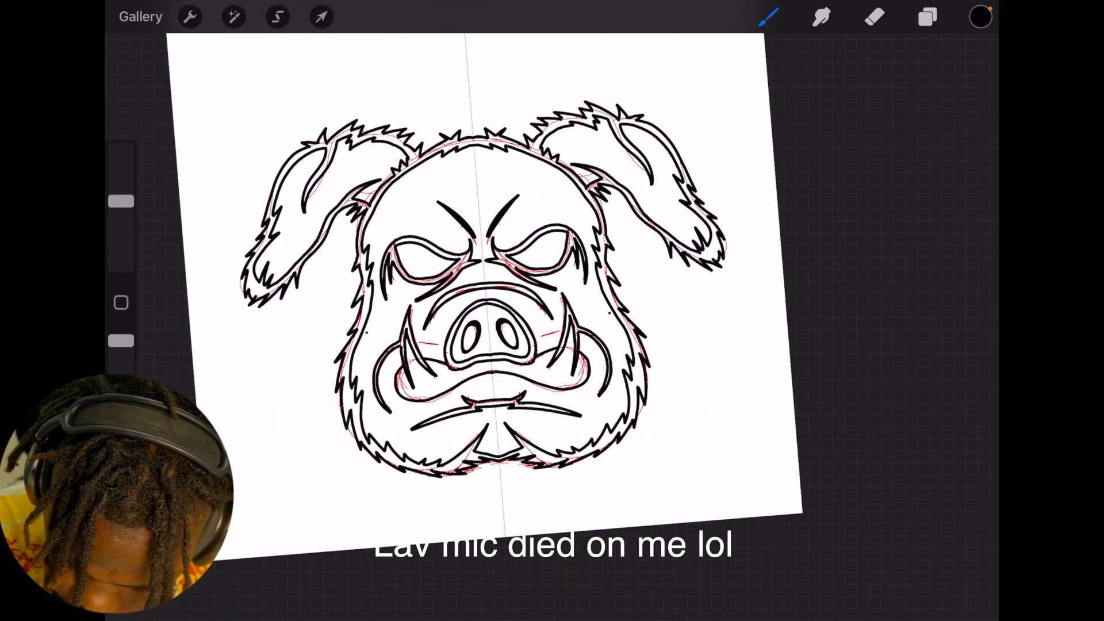
{"action": "left_click", "coordinate": [927, 16]}
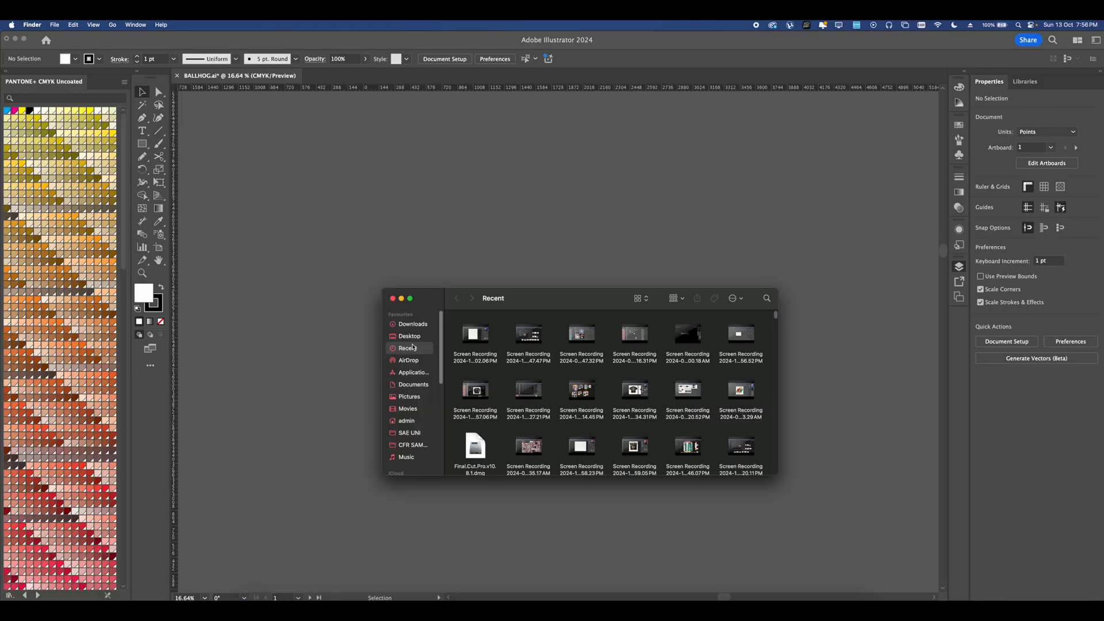
- Place the hog-head PNG from Downloads onto the BALLHOG artboard
{"action": "left_click", "coordinate": [413, 323]}
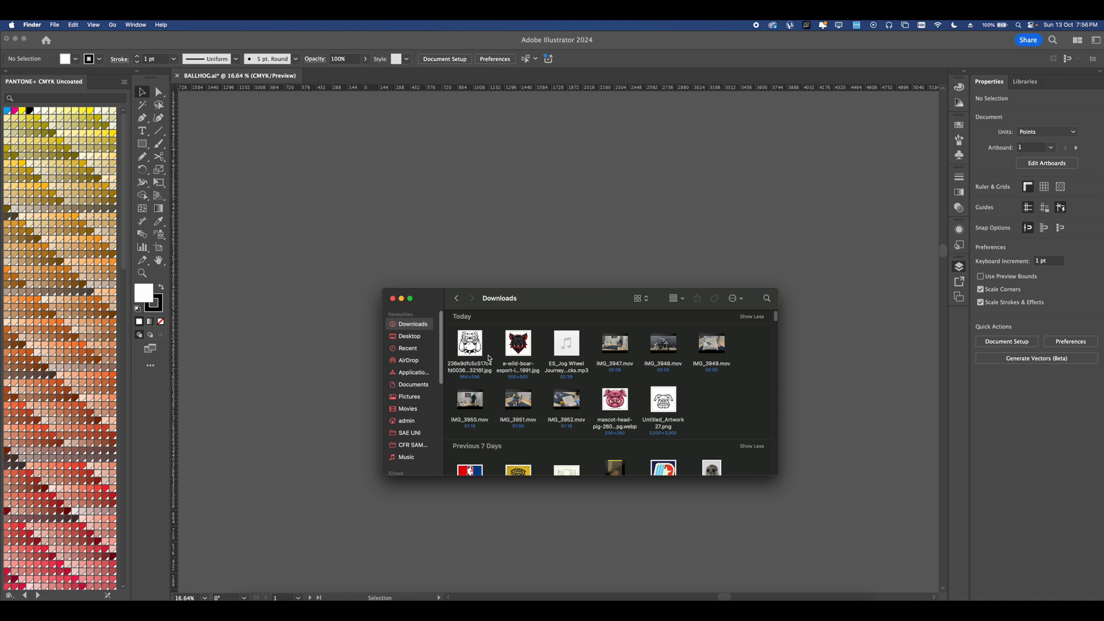
{"action": "left_click_drag", "start_coordinate": [663, 399], "coordinate": [548, 236]}
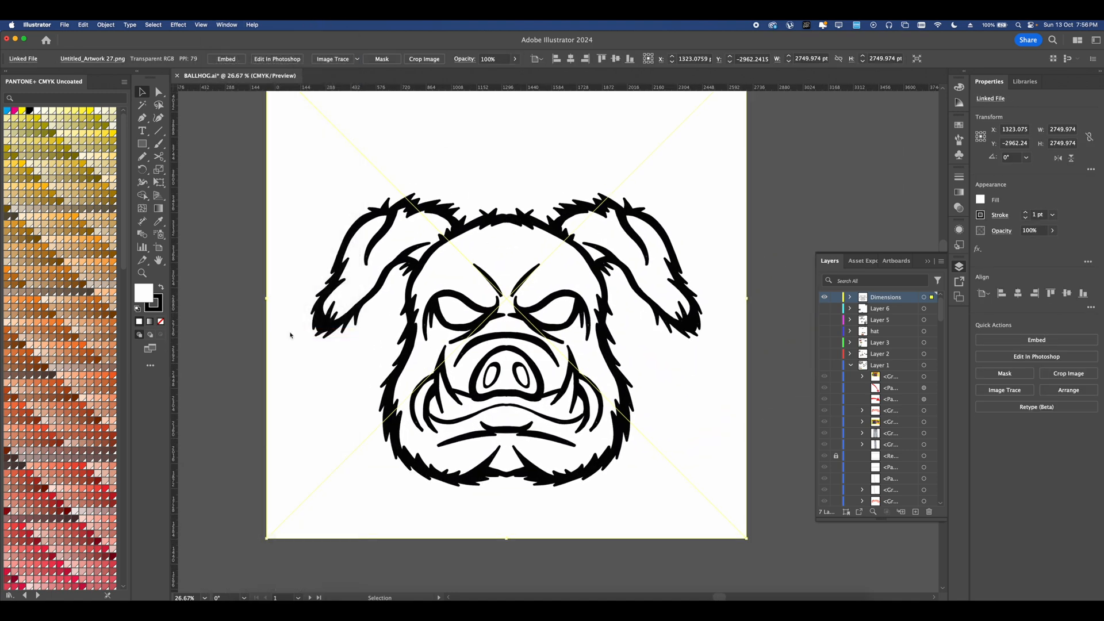
- Preview an Image Trace with Paths at 86% and Ignore Color dropping the white background
{"action": "left_click", "coordinate": [357, 59]}
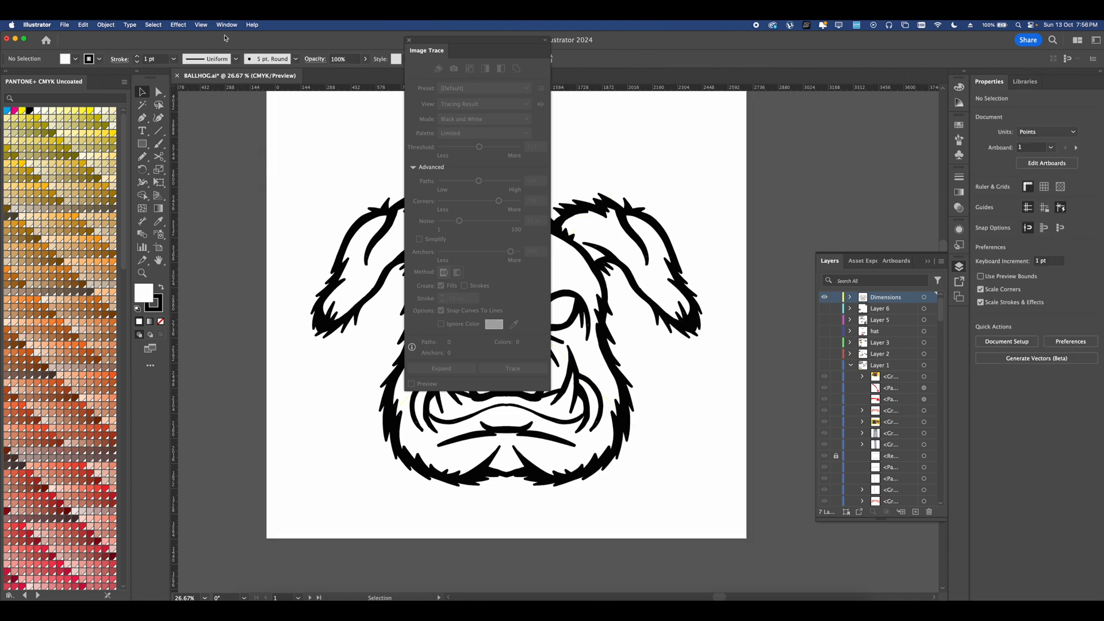
{"action": "mouse_move", "coordinate": [255, 385]}
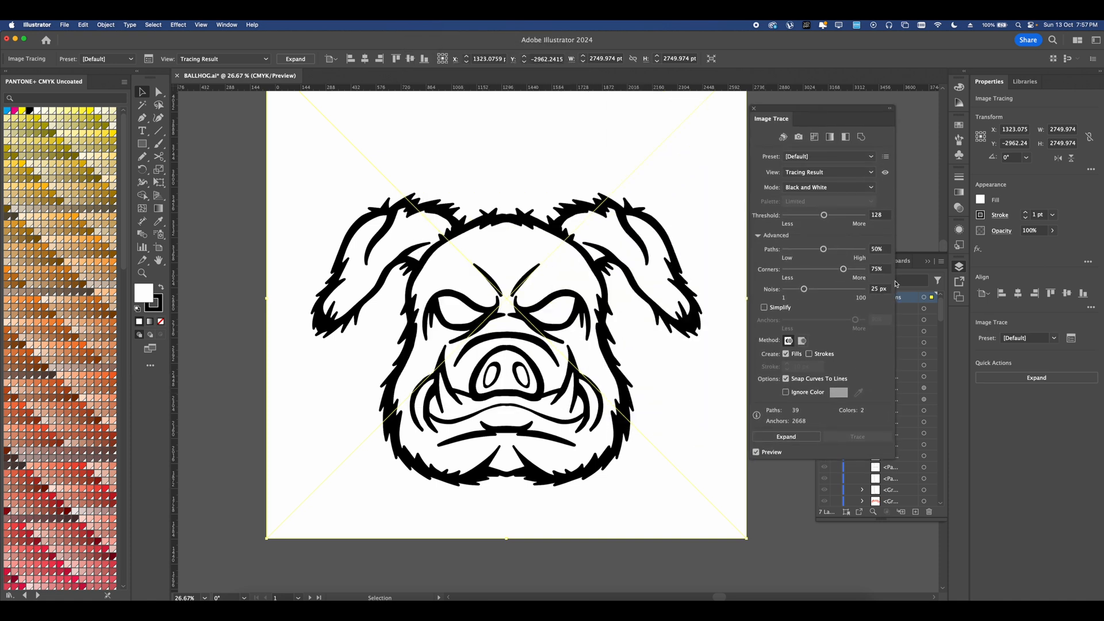
{"action": "left_click_drag", "start_coordinate": [824, 249], "coordinate": [851, 249]}
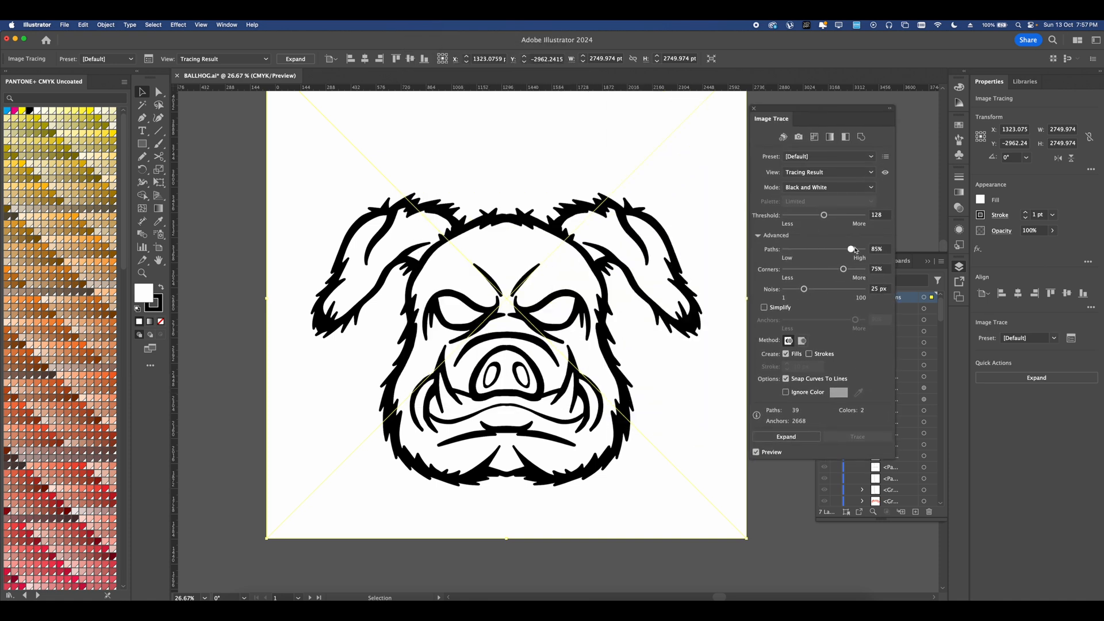
{"action": "left_click_drag", "start_coordinate": [850, 249], "coordinate": [852, 249]}
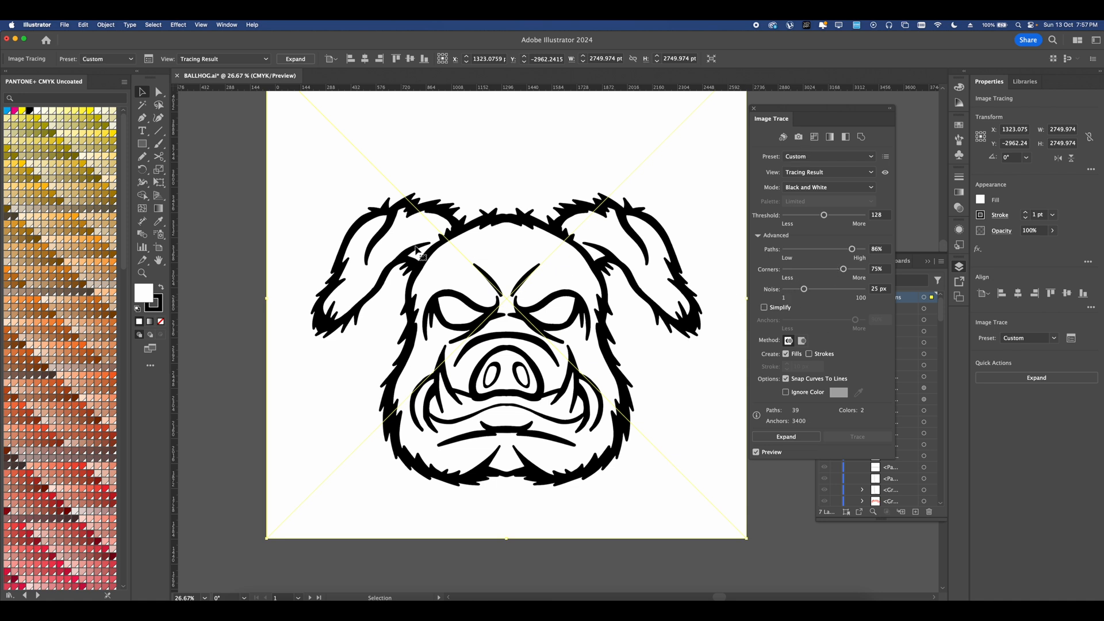
{"action": "mouse_move", "coordinate": [468, 271]}
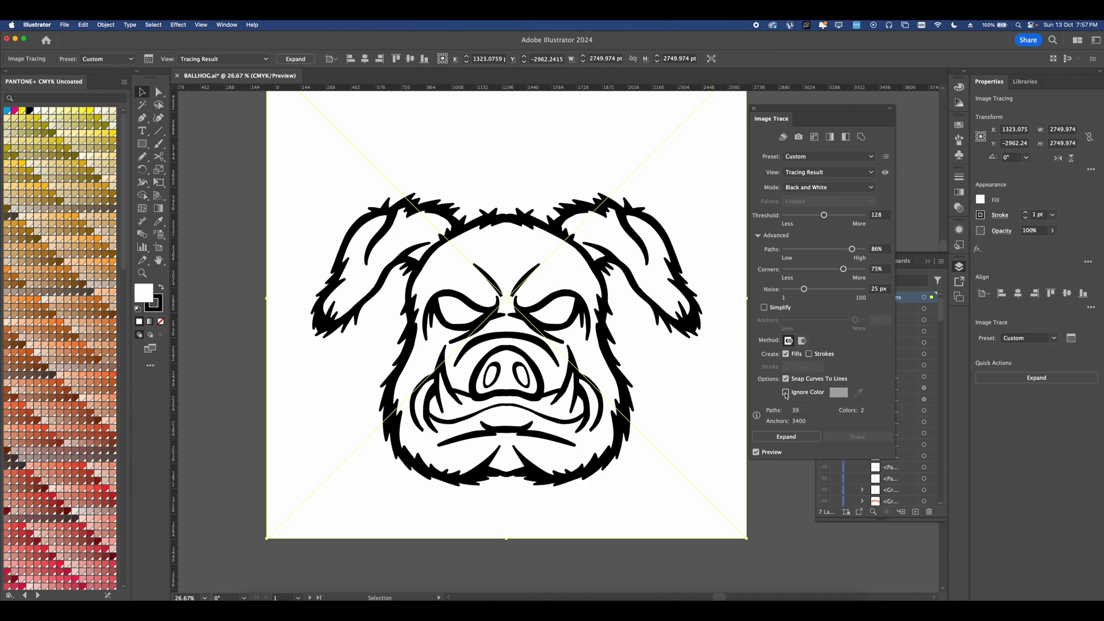
{"action": "left_click", "coordinate": [785, 392]}
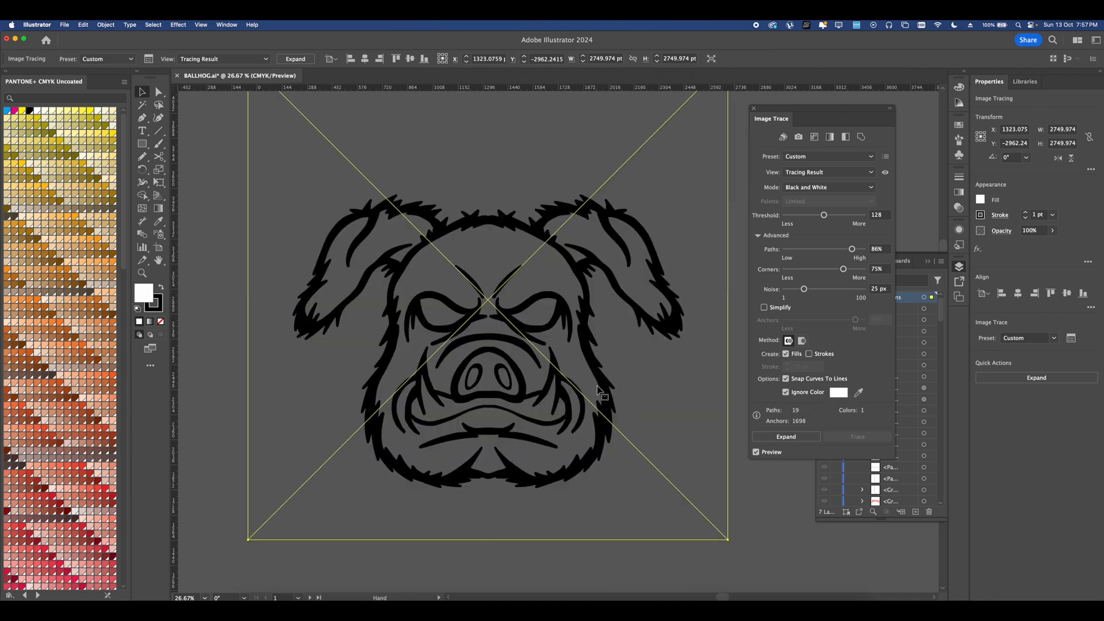
{"action": "left_click", "coordinate": [609, 384]}
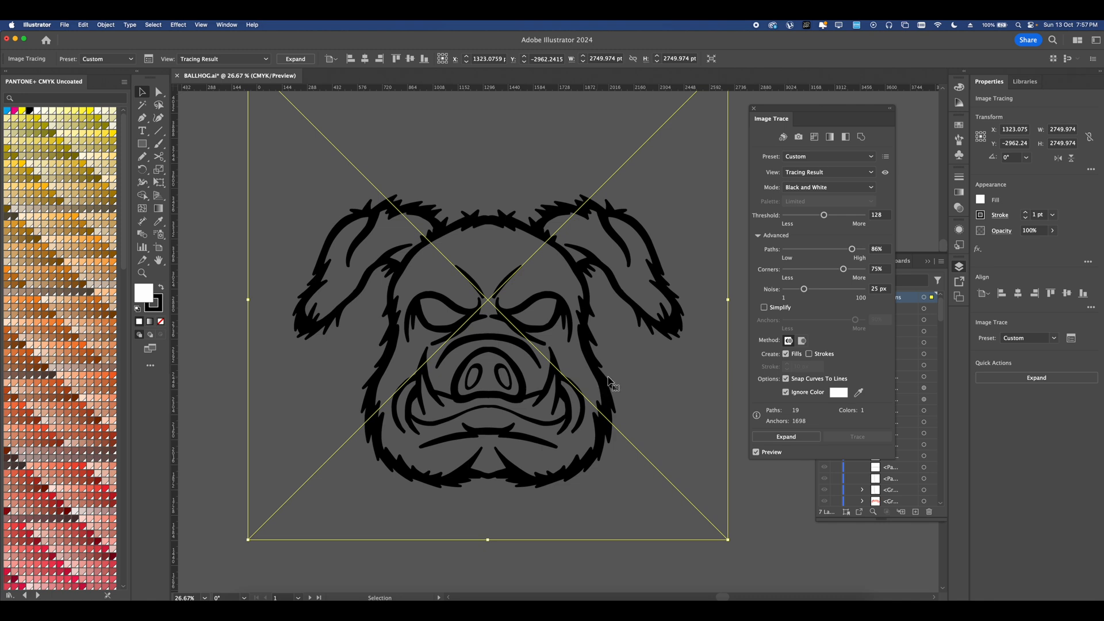
- Expand the traced hog head into editable vector paths via Object > Expand
{"action": "left_click", "coordinate": [106, 24]}
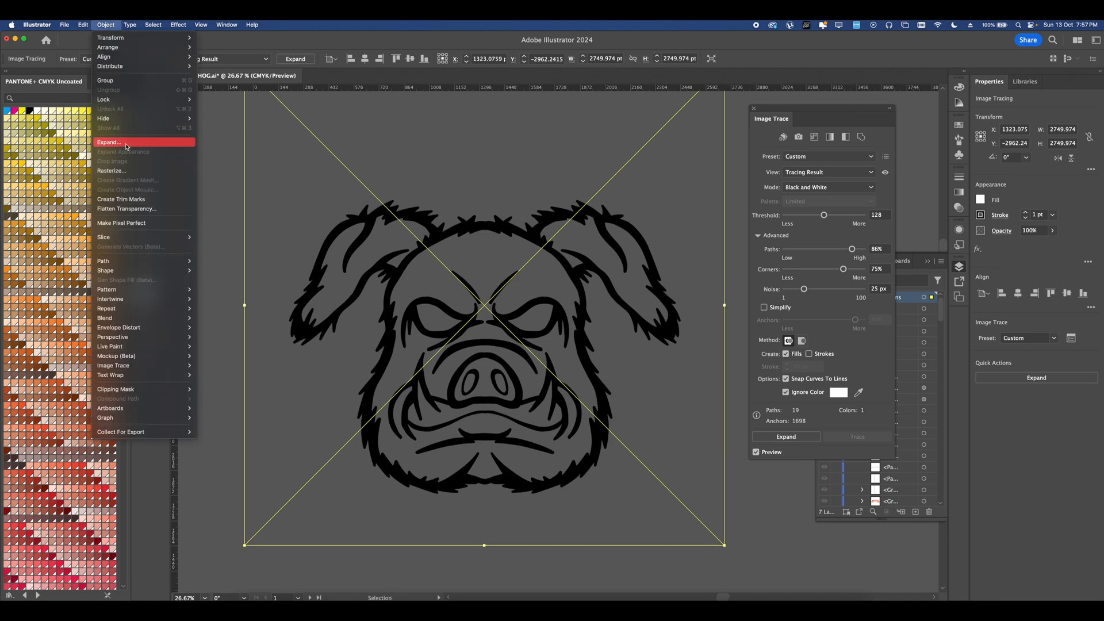
{"action": "left_click", "coordinate": [109, 143]}
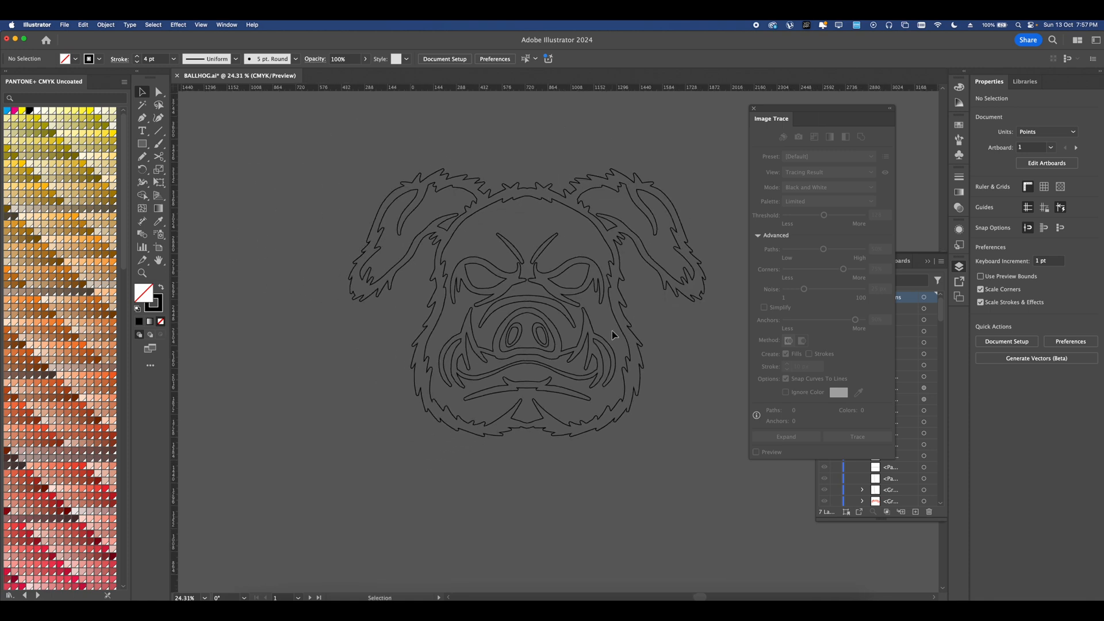
{"action": "mouse_move", "coordinate": [668, 392]}
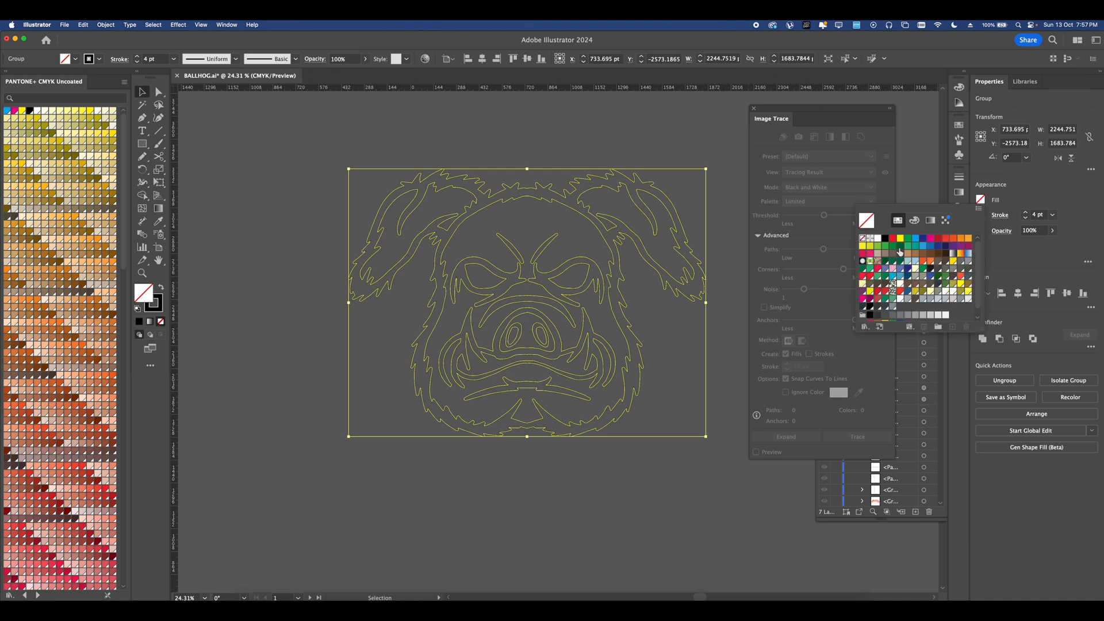
- Fill the outlines black and Live Paint the face tan, ears and snout orange, eyes white
{"action": "left_click", "coordinate": [868, 236]}
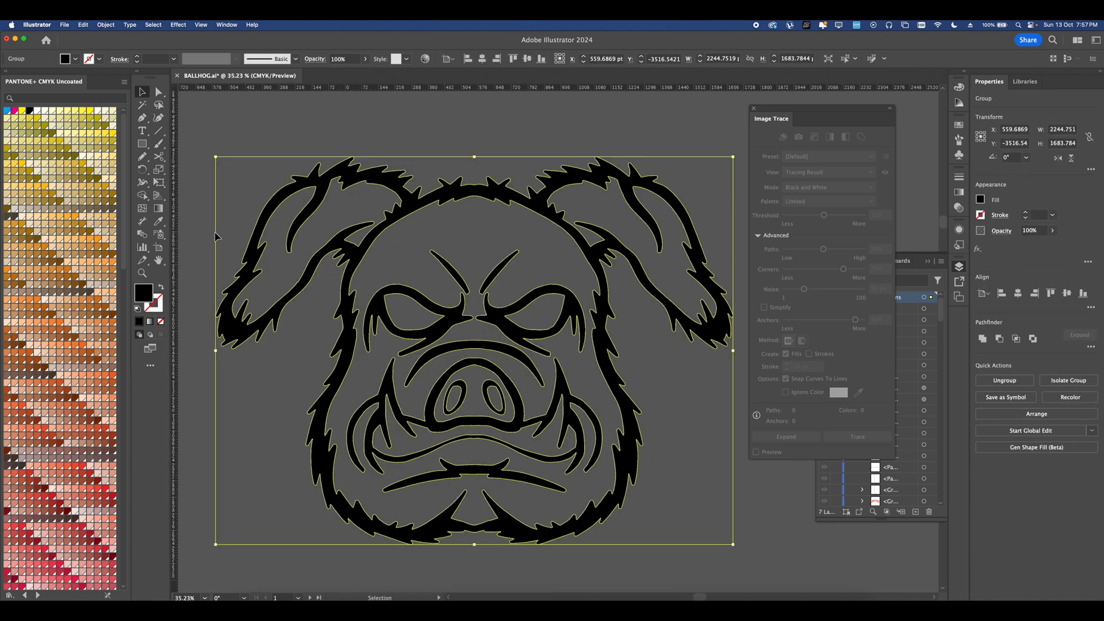
{"action": "left_click", "coordinate": [143, 196]}
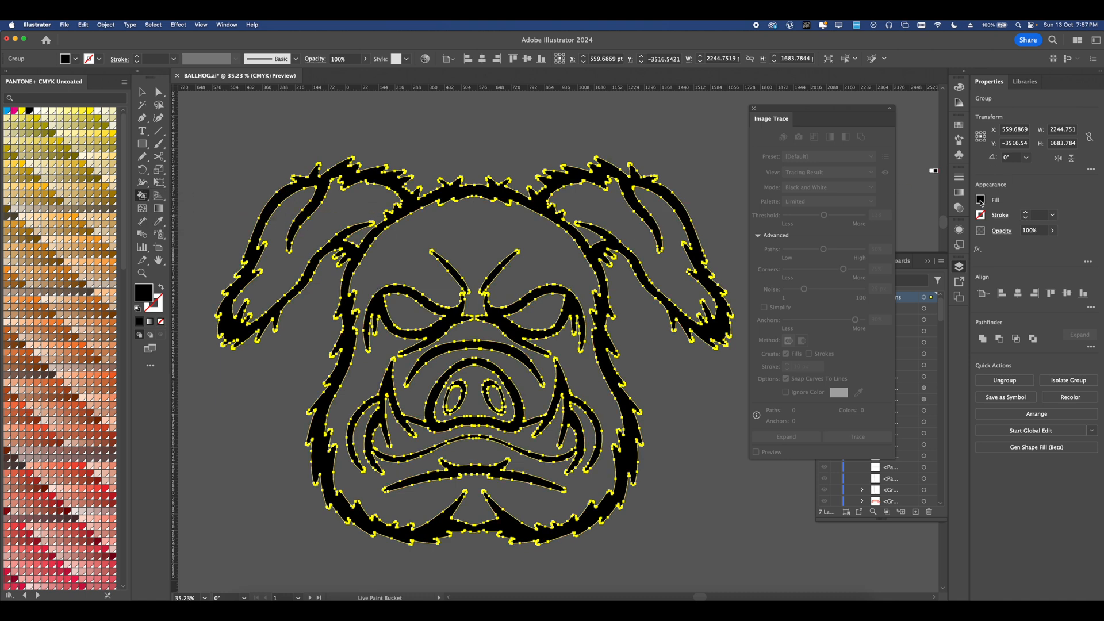
{"action": "left_click", "coordinate": [545, 294]}
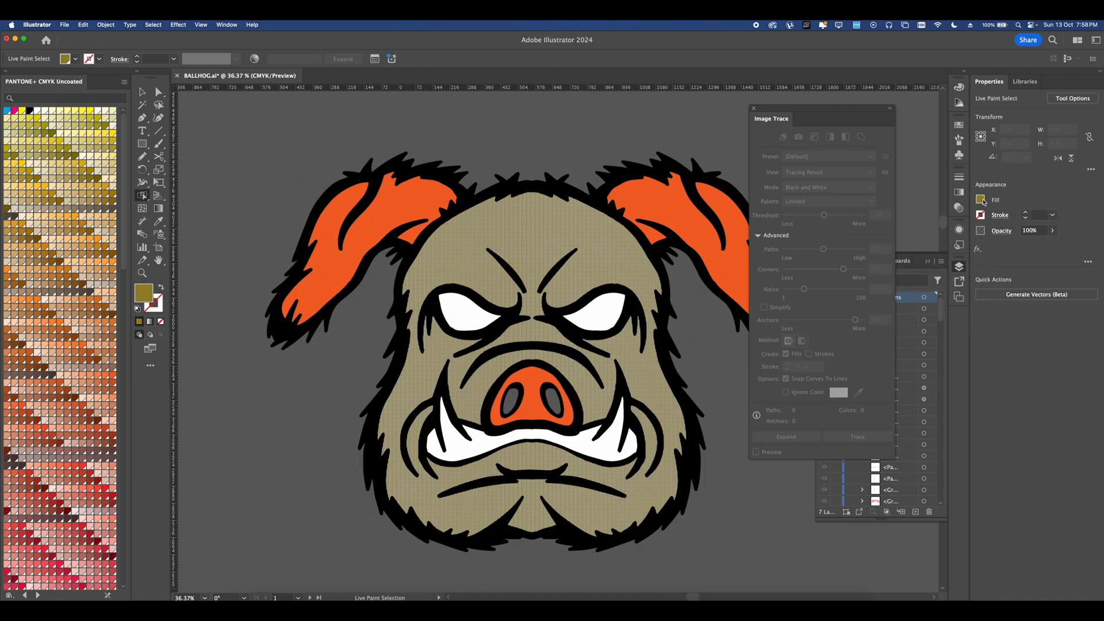
- Colour the duplicated hog head below with grey ears, snout and tusks over a brown face
{"action": "left_click", "coordinate": [981, 200]}
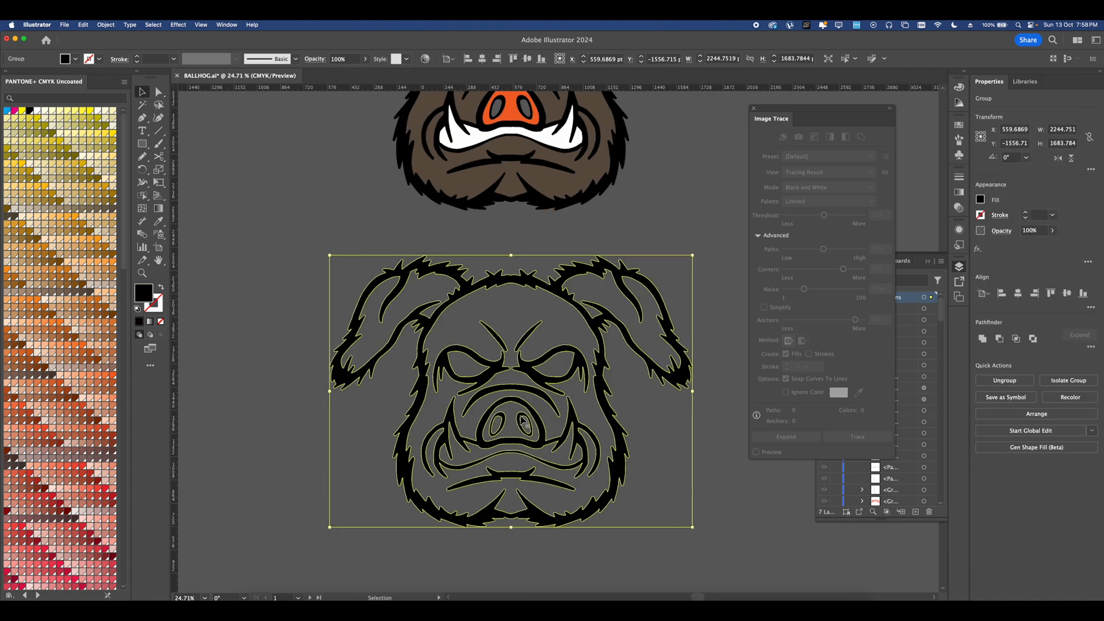
{"action": "mouse_move", "coordinate": [325, 193]}
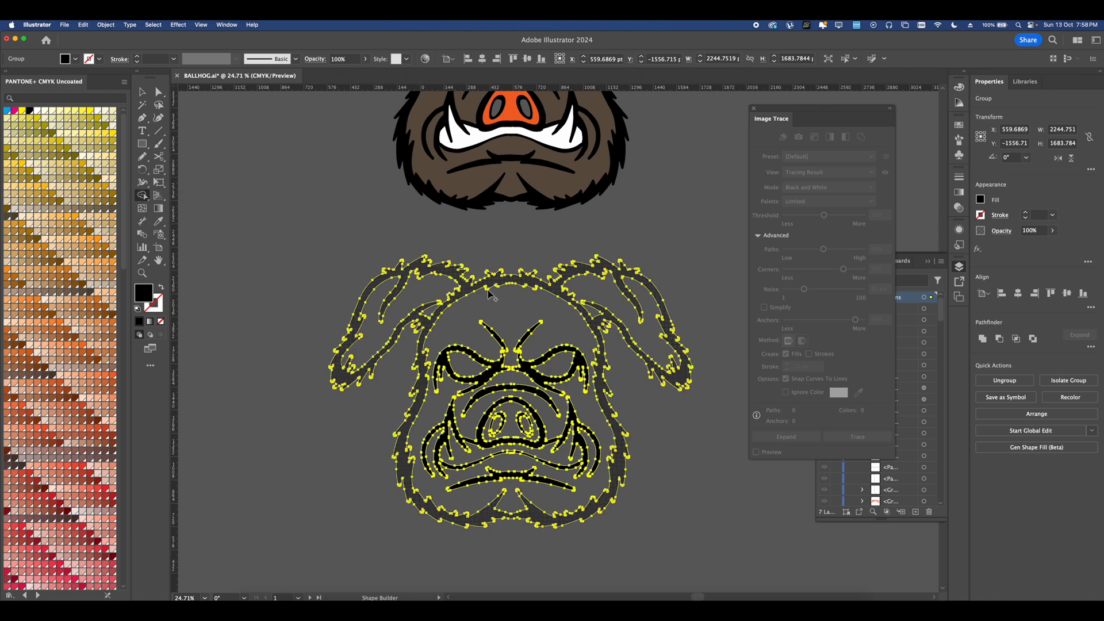
{"action": "left_click", "coordinate": [980, 215]}
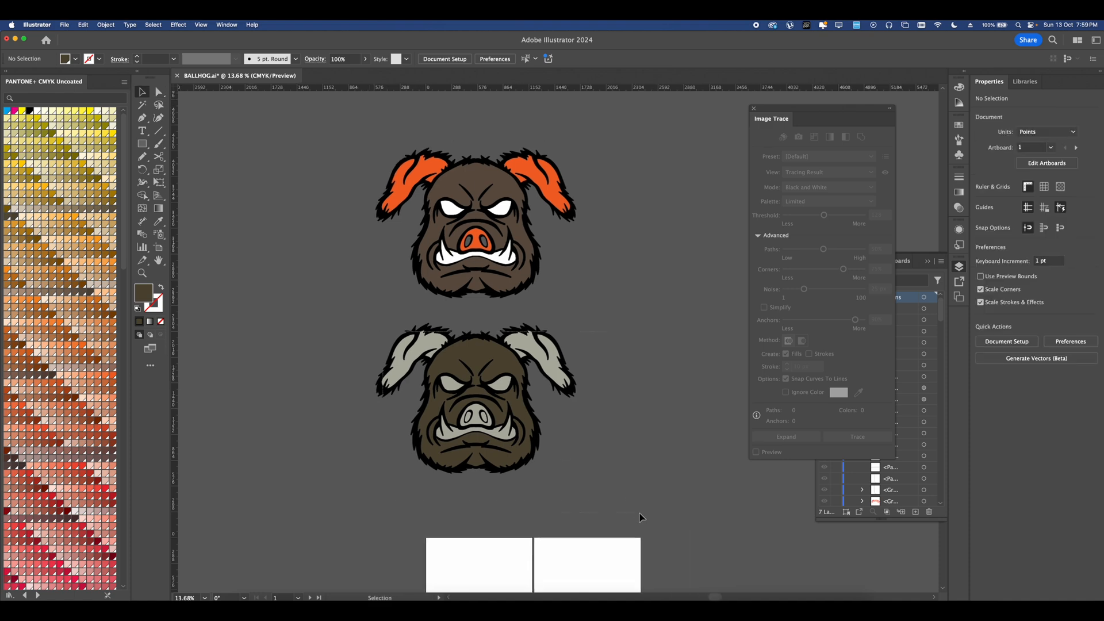
- Move the grey-eared hog head up beside the orange-eared one and leave it selected
{"action": "left_click_drag", "start_coordinate": [485, 398], "coordinate": [616, 232]}
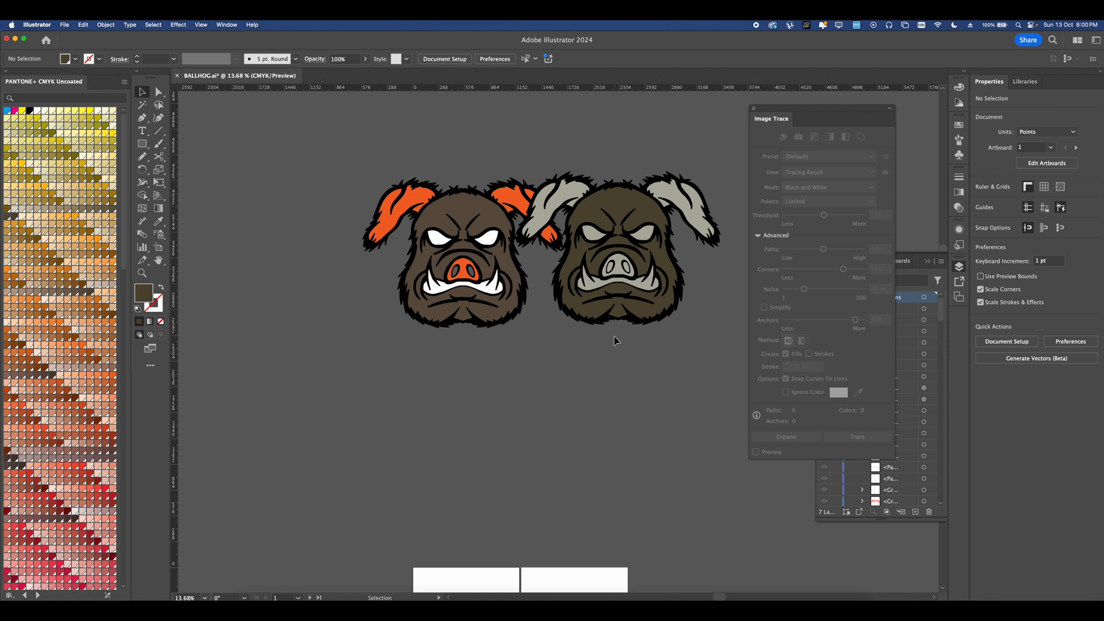
{"action": "left_click", "coordinate": [620, 254]}
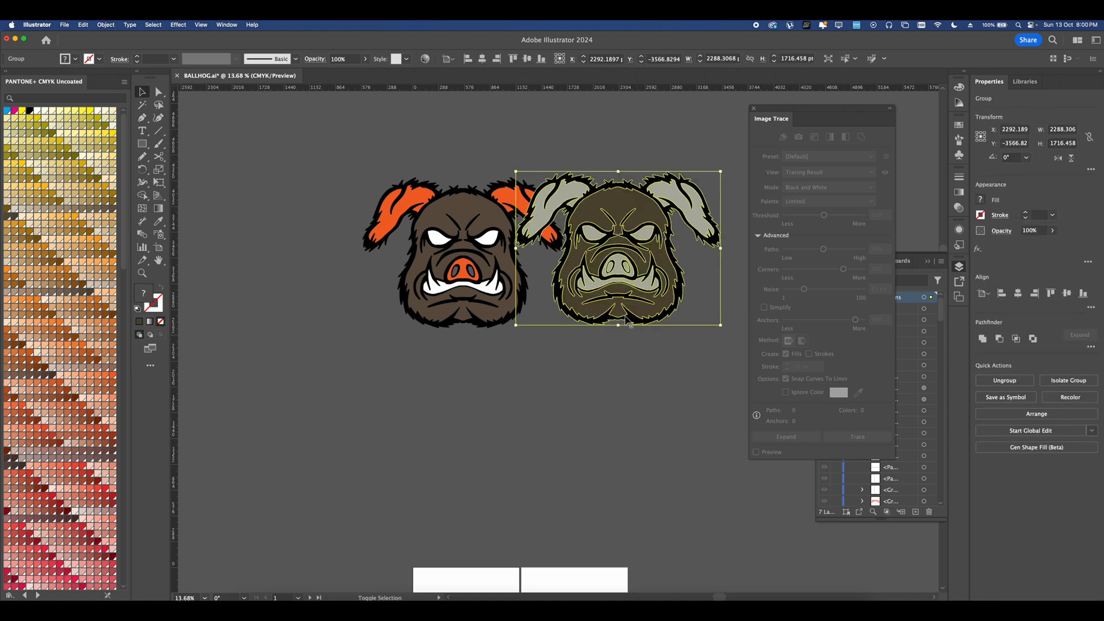